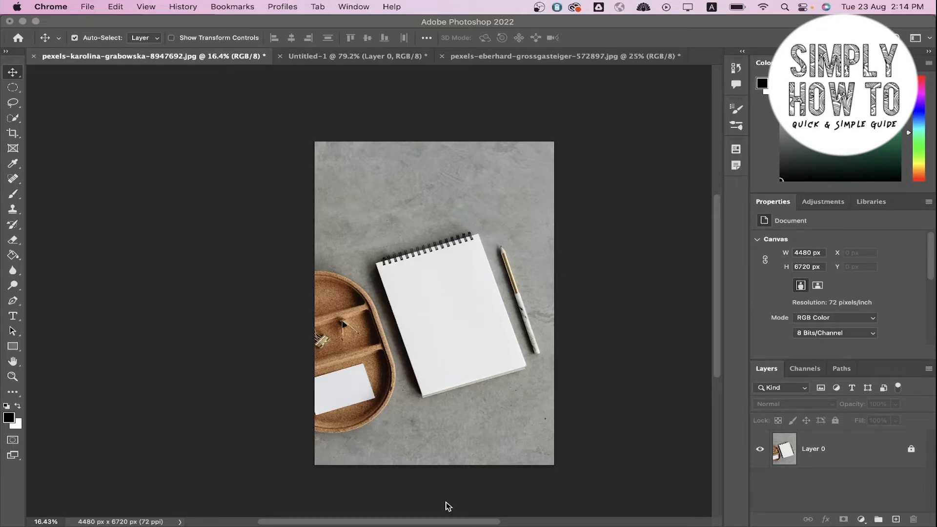
pyautogui.moveTo(466, 488)
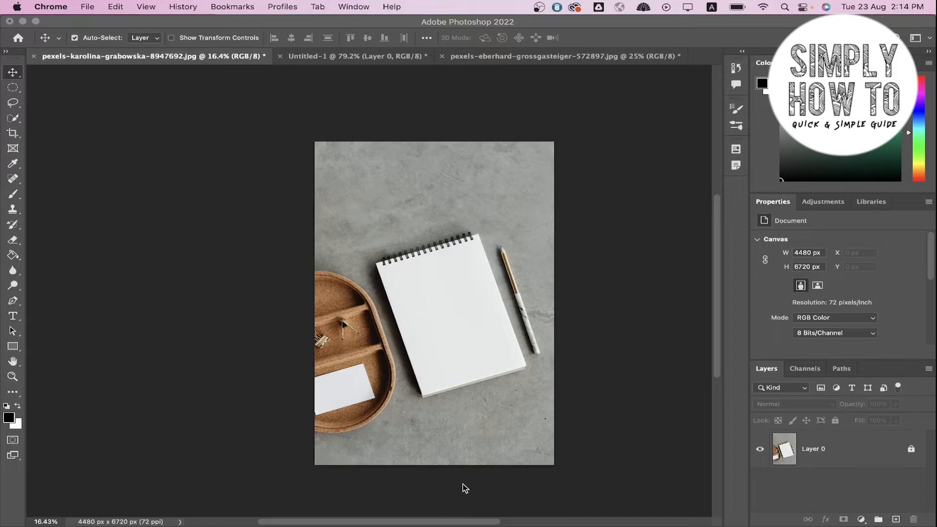
pyautogui.moveTo(558, 387)
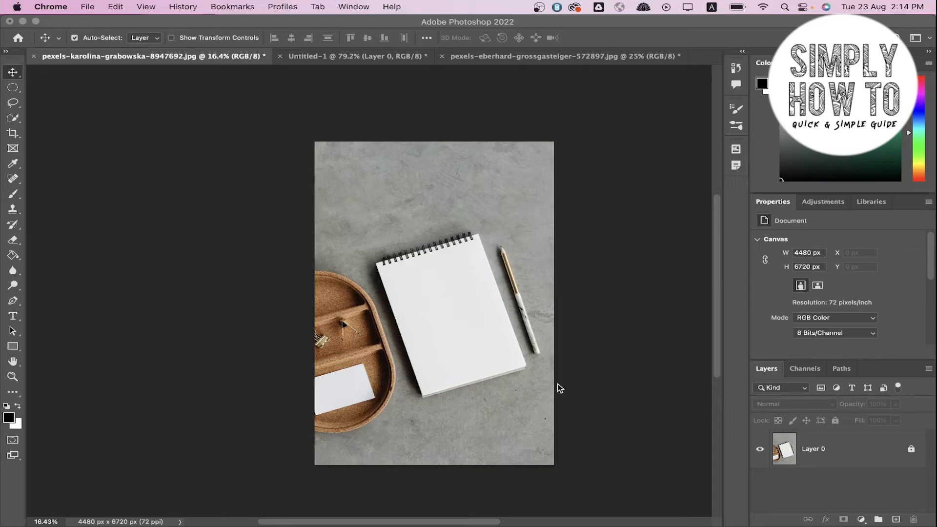
pyautogui.moveTo(590, 330)
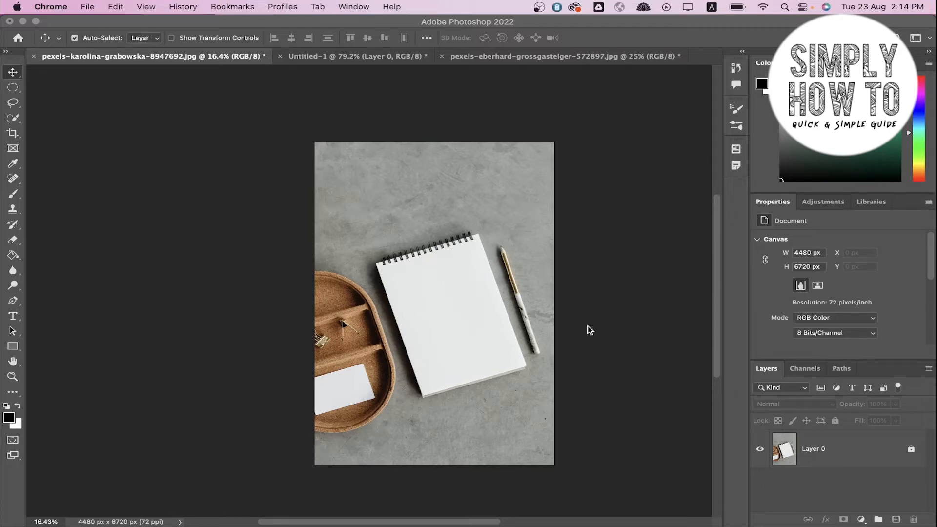
pyautogui.moveTo(643, 233)
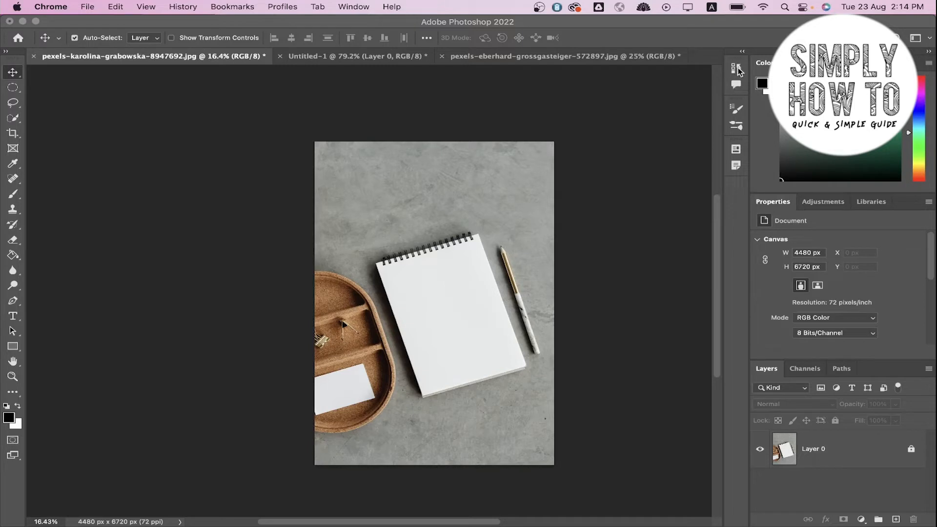
# - Expand the History panel to list the steps from Open through the last Lock Layer
pyautogui.click(434, 302)
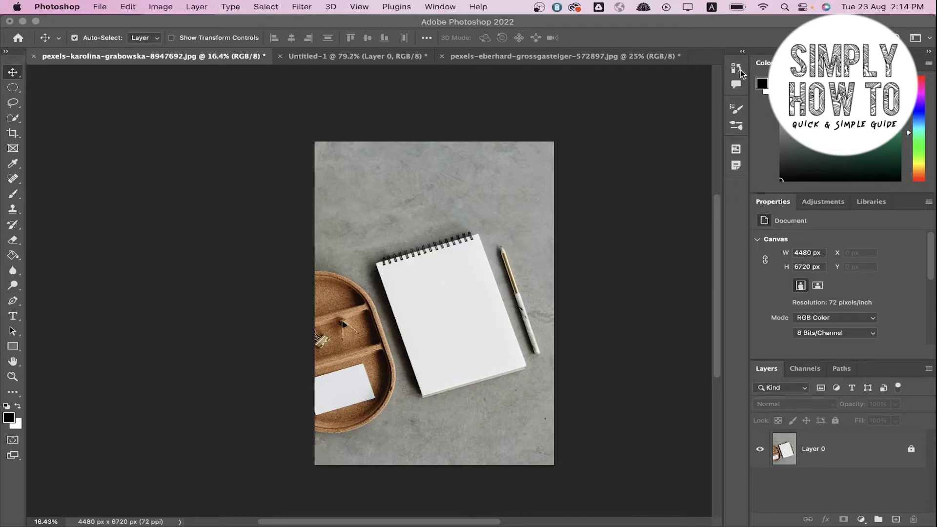
pyautogui.click(737, 68)
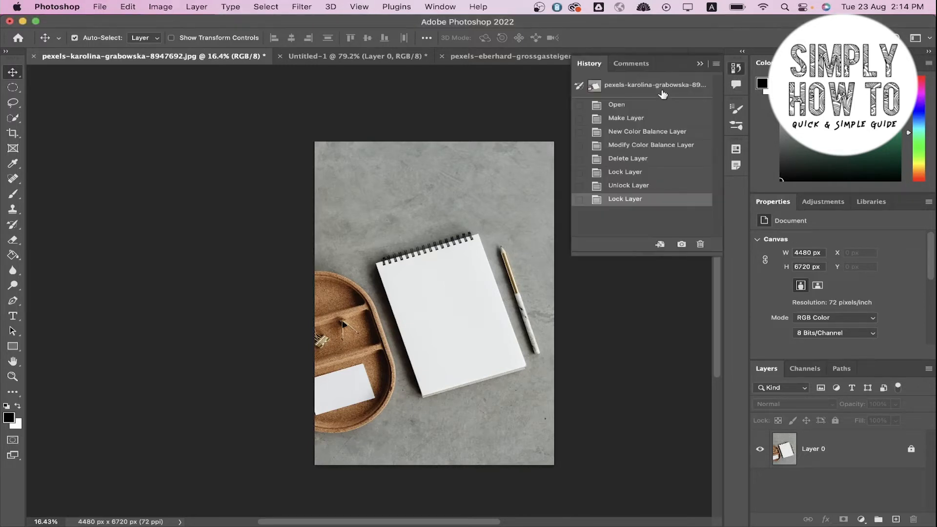
pyautogui.moveTo(650, 159)
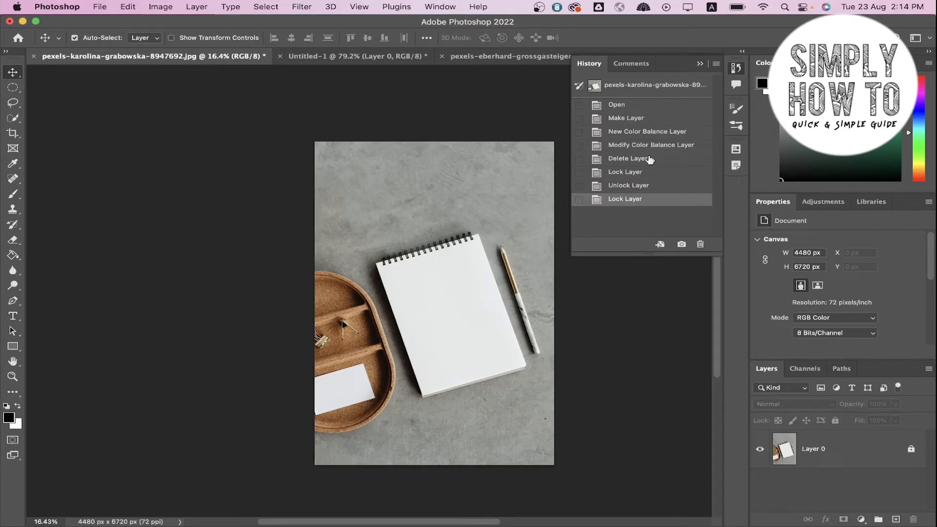
pyautogui.moveTo(623, 95)
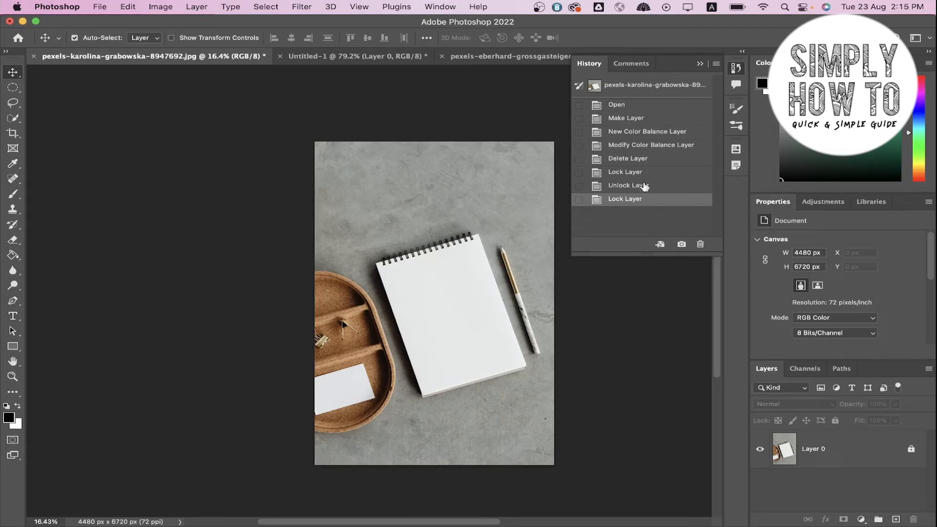
pyautogui.moveTo(645, 147)
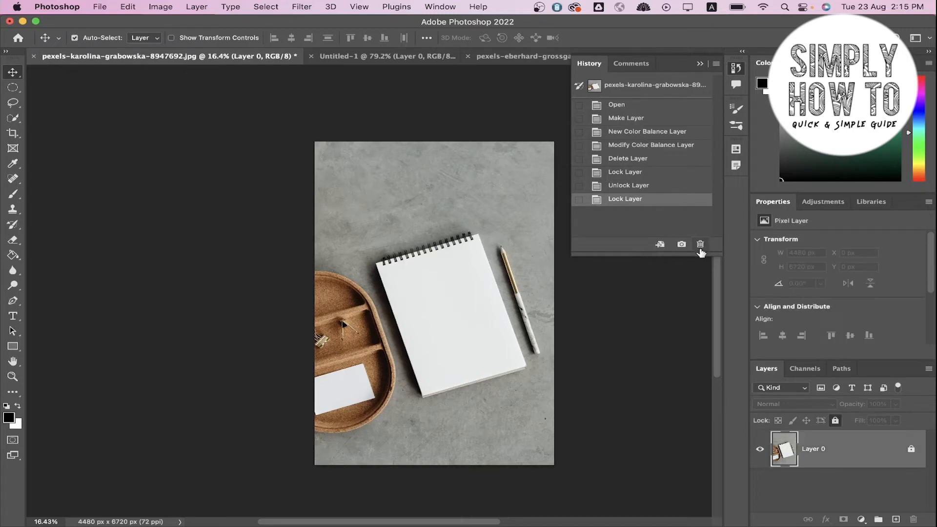
pyautogui.moveTo(641, 187)
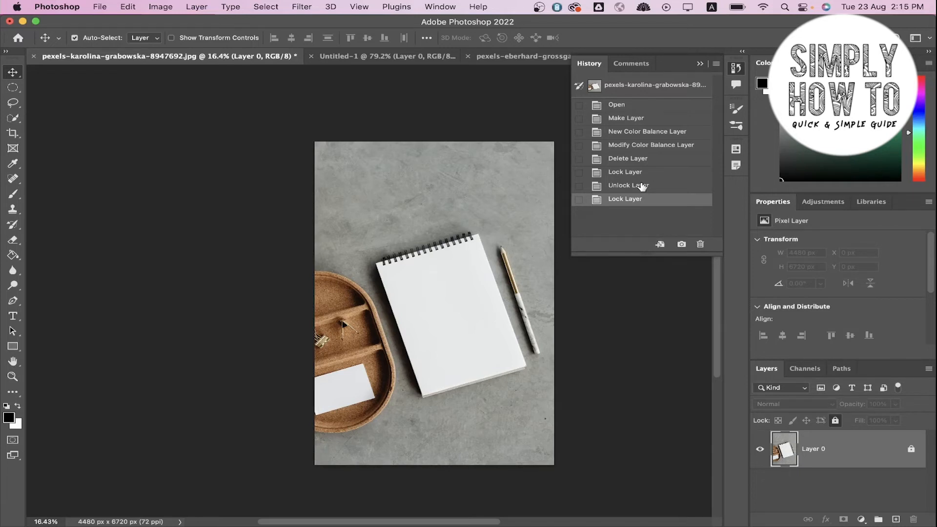
pyautogui.moveTo(640, 184)
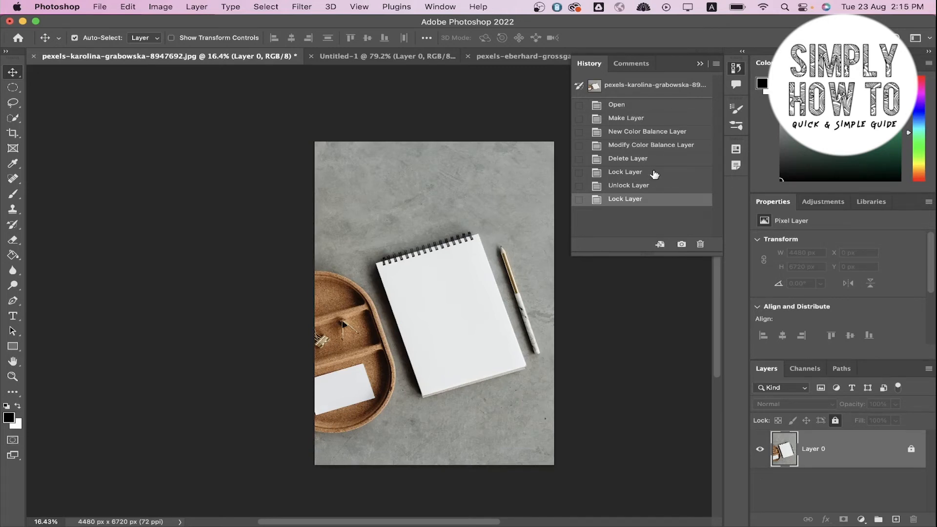
# - Step back through Lock Layer to the Modify Color Balance Layer history state
pyautogui.click(625, 171)
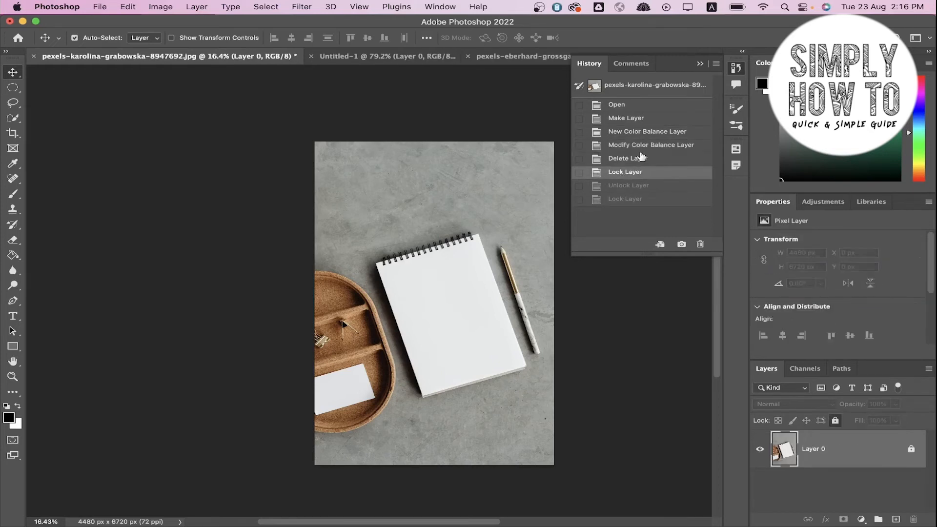
pyautogui.click(650, 144)
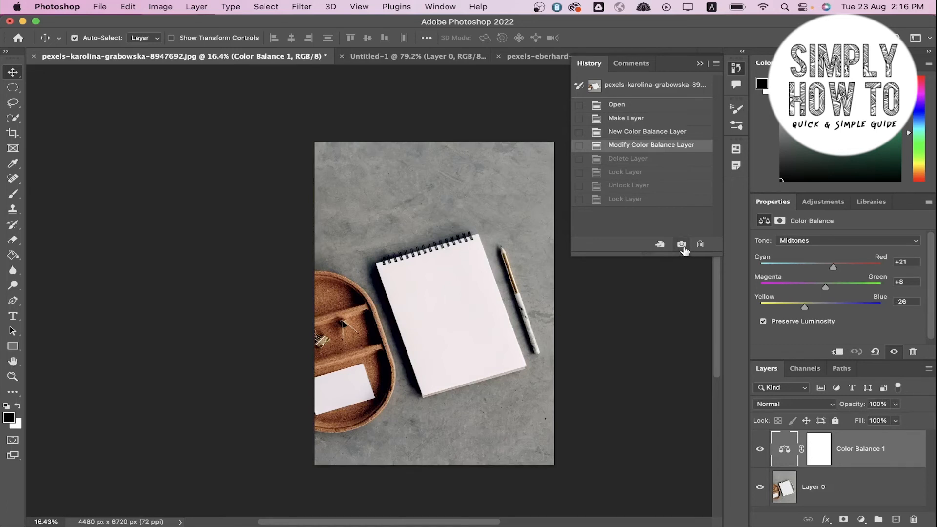
# - Create Snapshot 1 from the restored Color Balance state
pyautogui.click(681, 244)
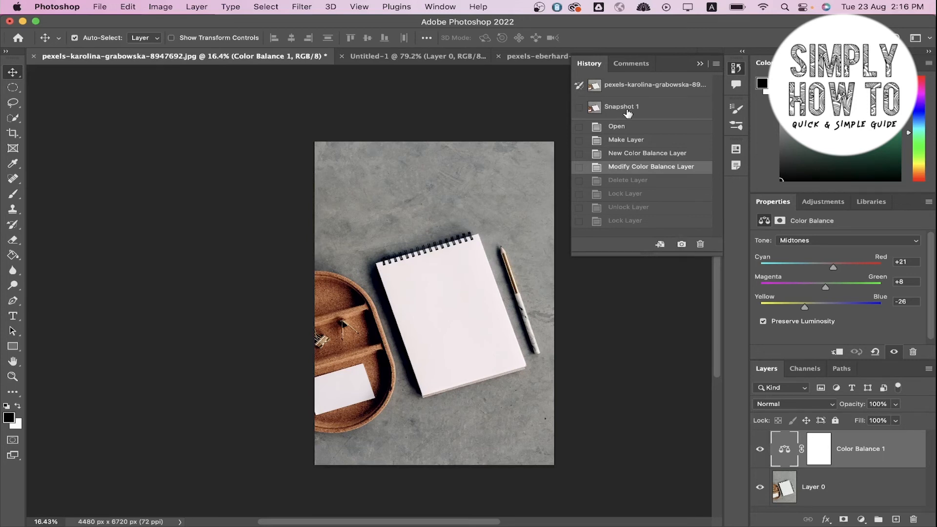
pyautogui.moveTo(577, 111)
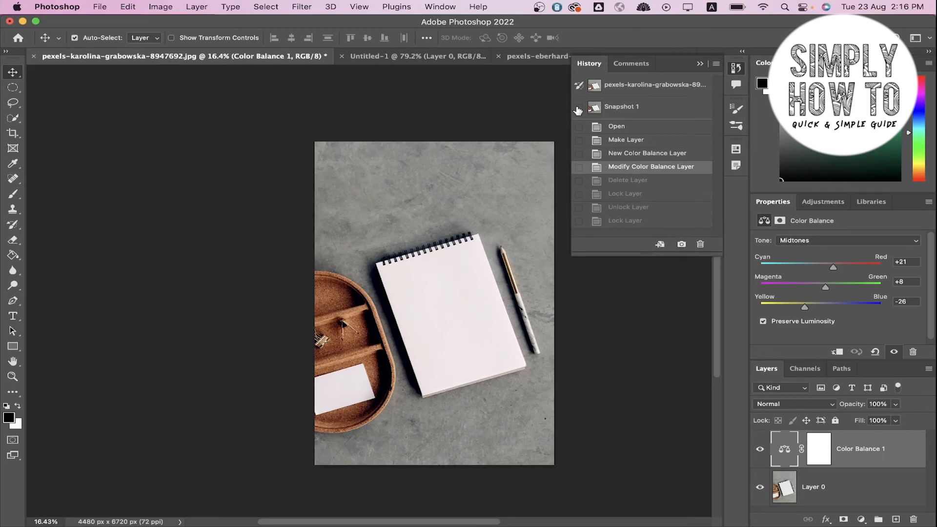